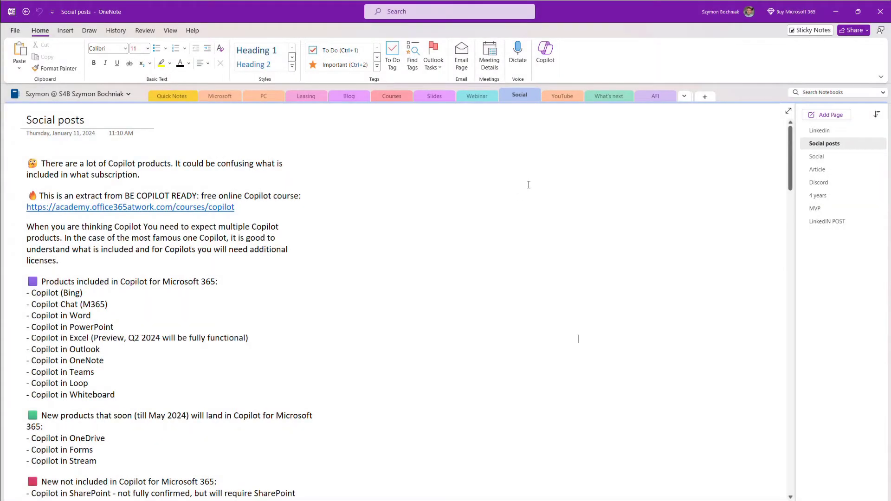
{"action": "mouse_move", "coordinate": [510, 168]}
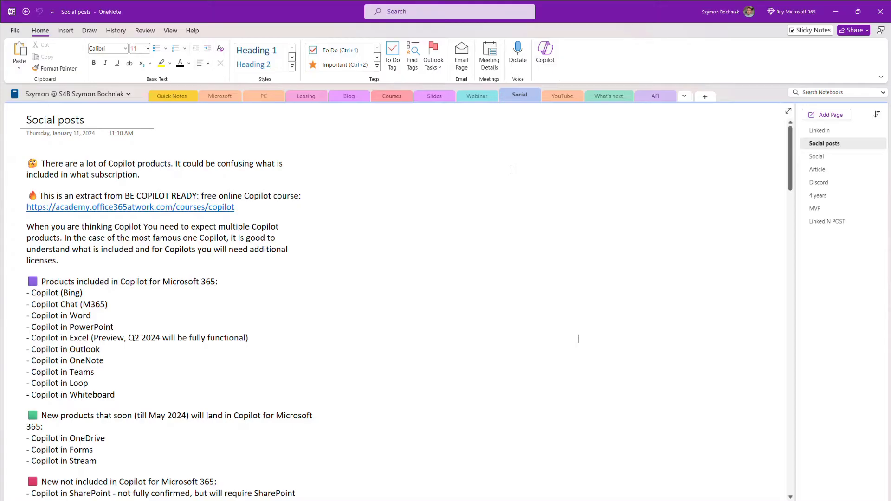
{"action": "mouse_move", "coordinate": [545, 54]}
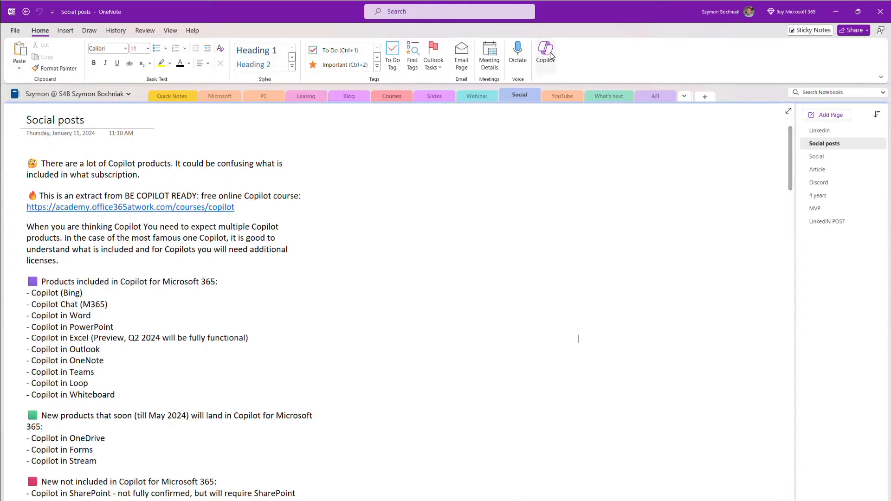
{"action": "mouse_move", "coordinate": [545, 54]}
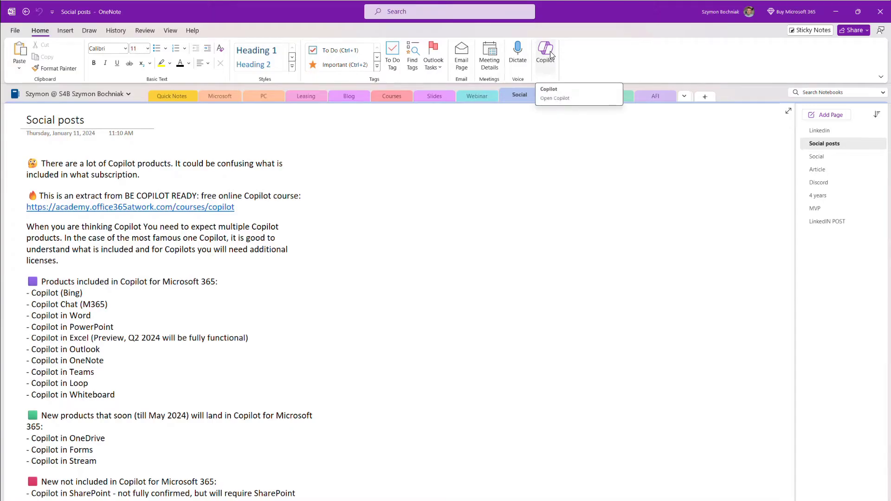
Bring up the Copilot pane beside the Social posts page from the Home ribbon
{"action": "left_click", "coordinate": [544, 54]}
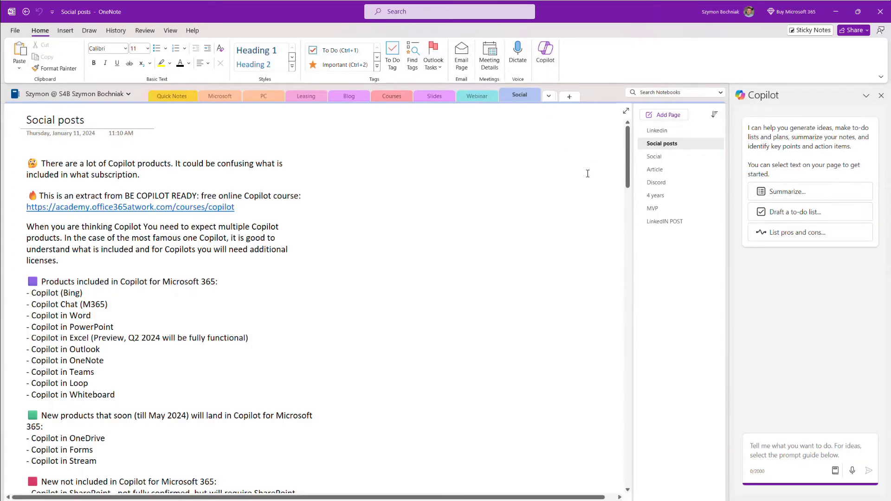
Bring up context options for the Social posts page and the Social section tab
{"action": "right_click", "coordinate": [661, 142]}
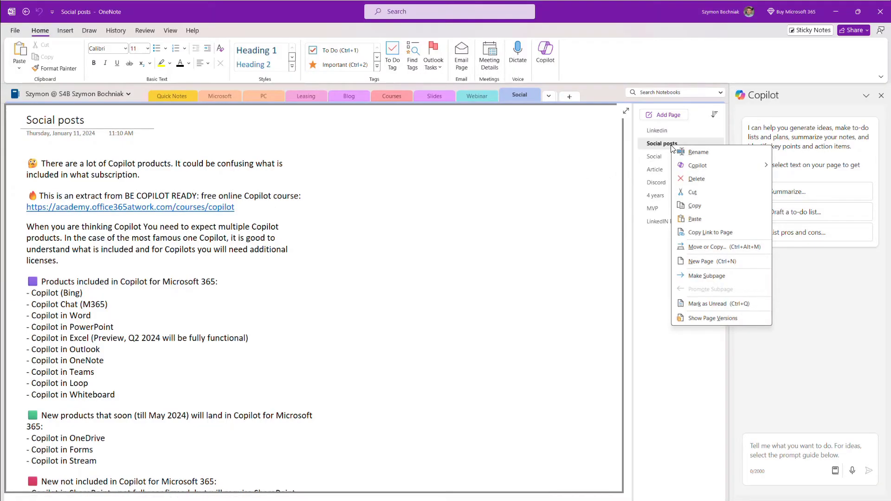
{"action": "mouse_move", "coordinate": [655, 143]}
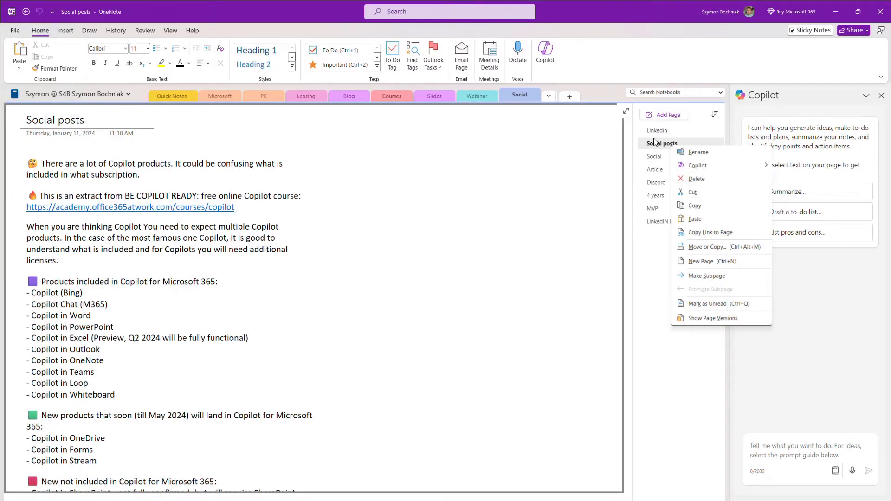
{"action": "mouse_move", "coordinate": [513, 100]}
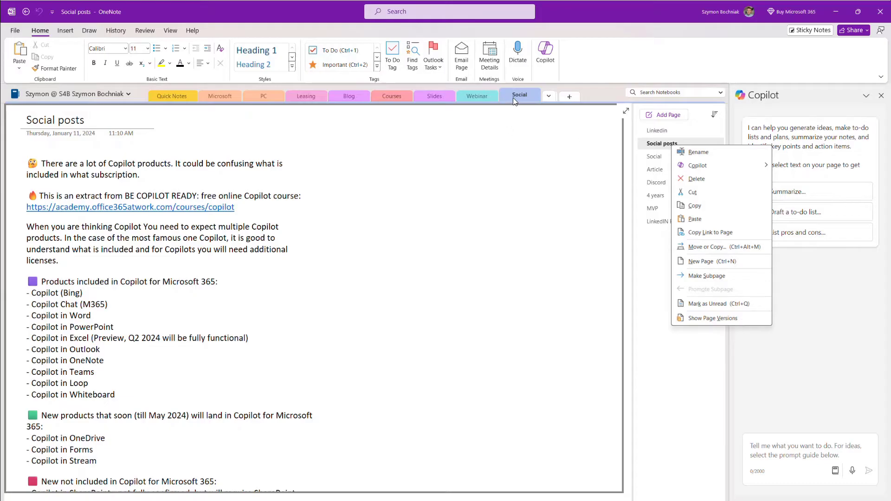
{"action": "right_click", "coordinate": [519, 96]}
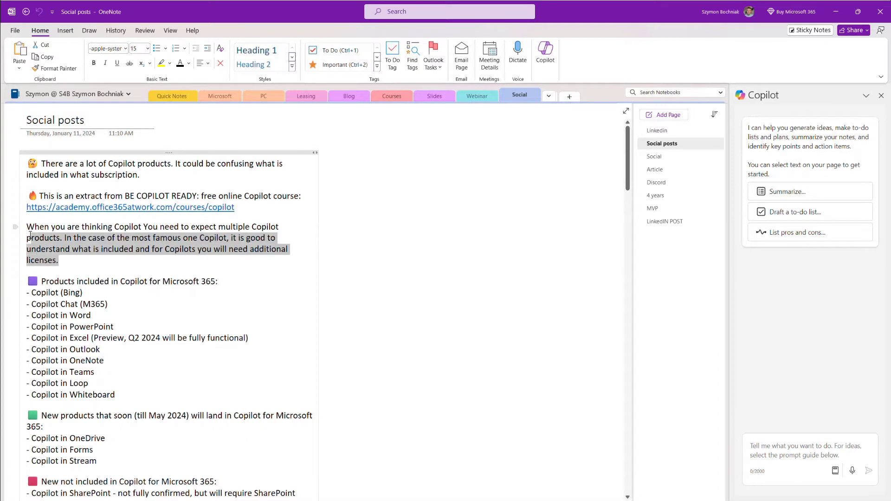
Have Copilot rewrite the multiple-Copilot-products paragraph and review the rewrite beneath the original
{"action": "right_click", "coordinate": [40, 238]}
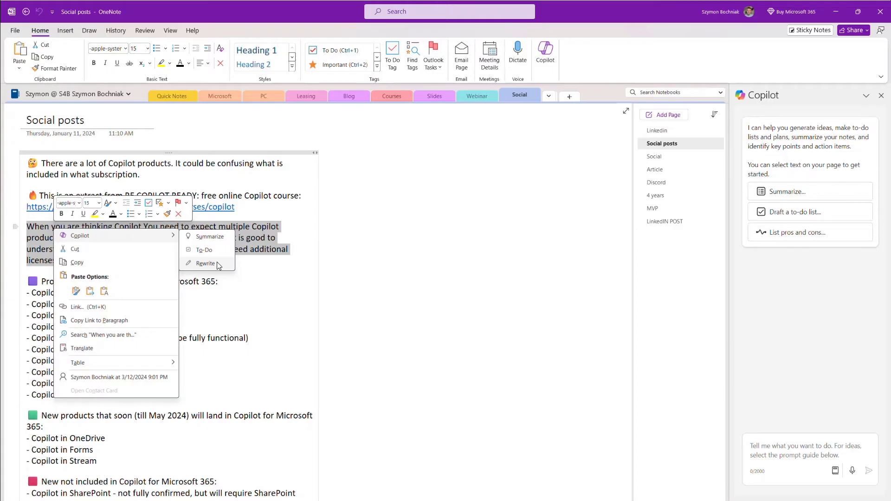
{"action": "left_click", "coordinate": [205, 264]}
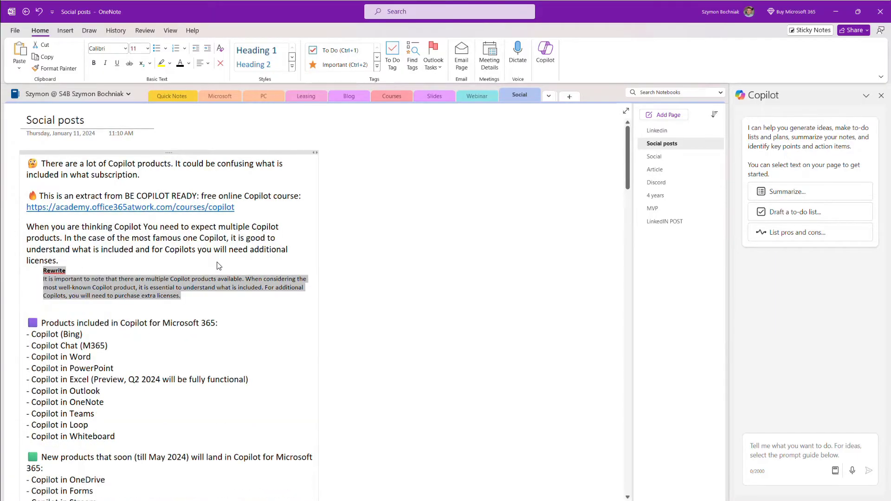
{"action": "left_click", "coordinate": [54, 270]}
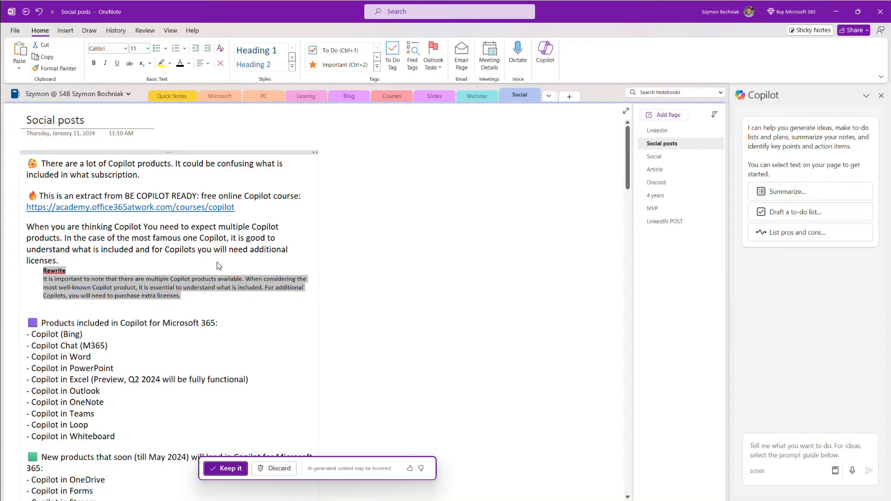
{"action": "mouse_move", "coordinate": [201, 289]}
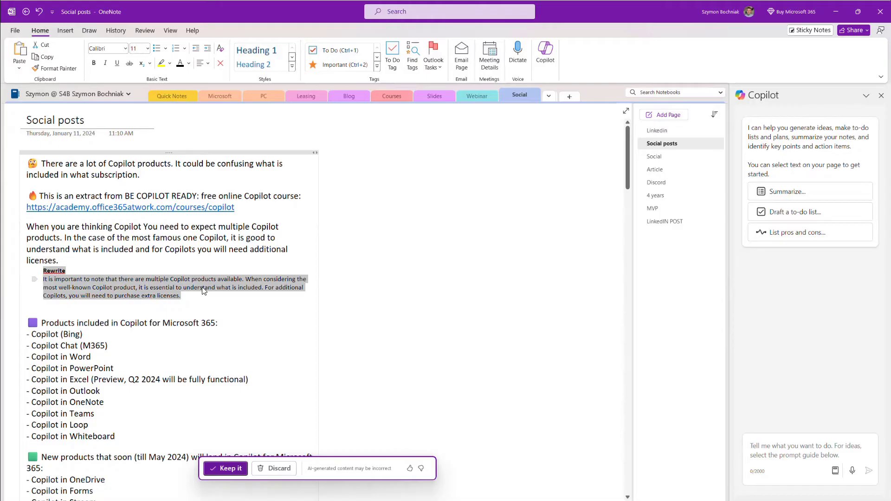
{"action": "scroll", "scroll_direction": "down", "scroll_amount": 3}
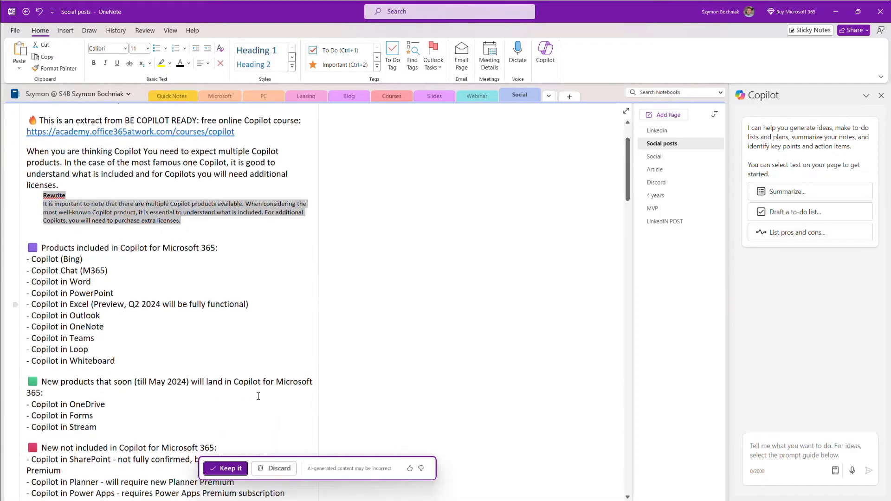
{"action": "scroll", "scroll_direction": "up", "scroll_amount": 3}
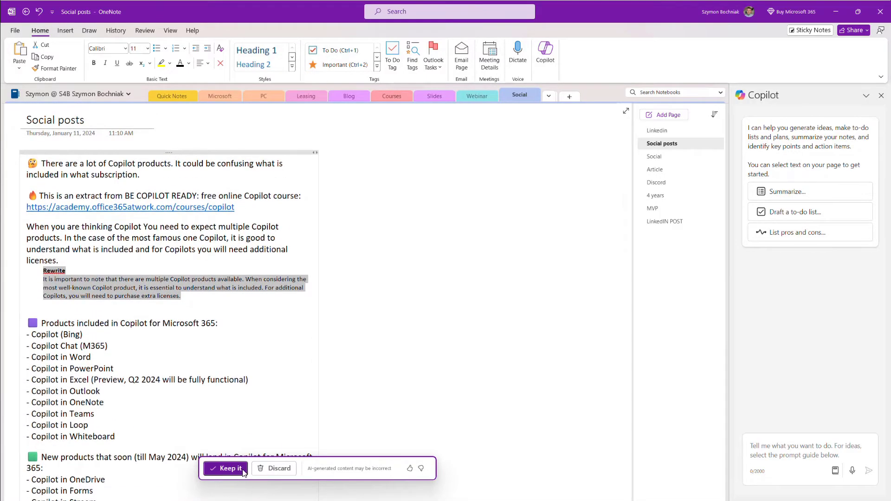
{"action": "mouse_move", "coordinate": [228, 468]}
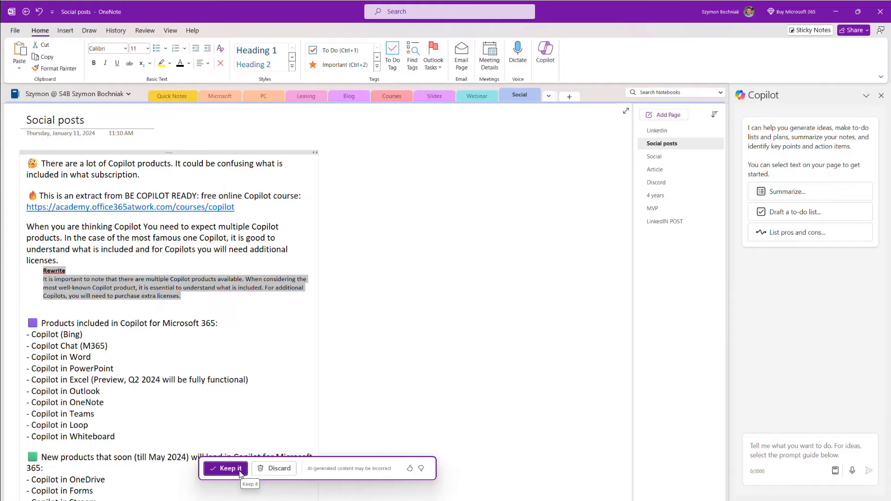
{"action": "mouse_move", "coordinate": [345, 471]}
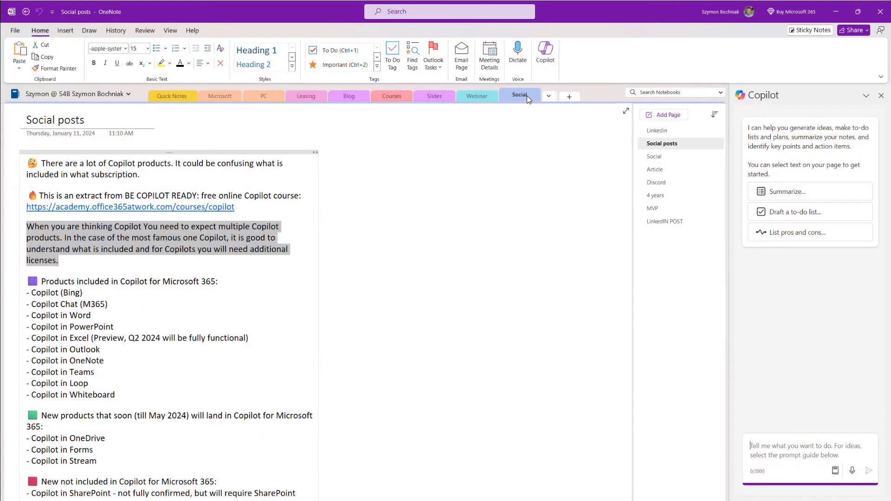
{"action": "mouse_move", "coordinate": [519, 95]}
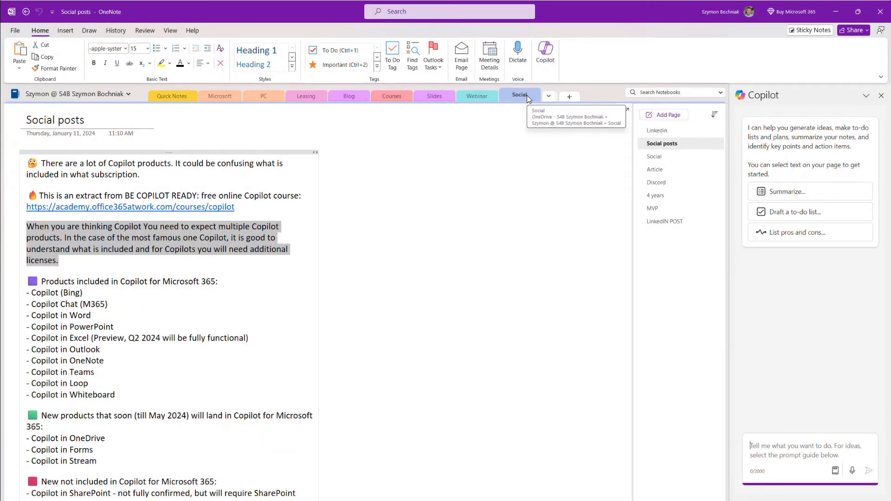
Have Copilot summarize the whole Social section onto a new Summary page
{"action": "right_click", "coordinate": [519, 94]}
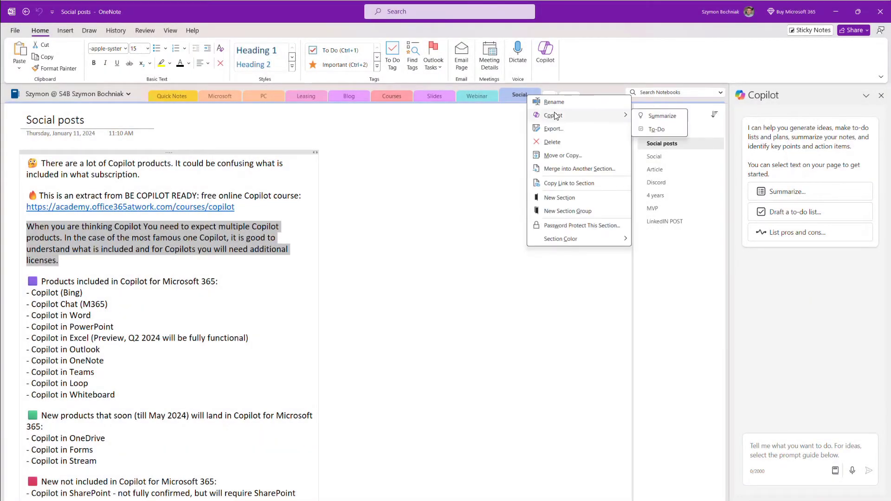
{"action": "mouse_move", "coordinate": [662, 116]}
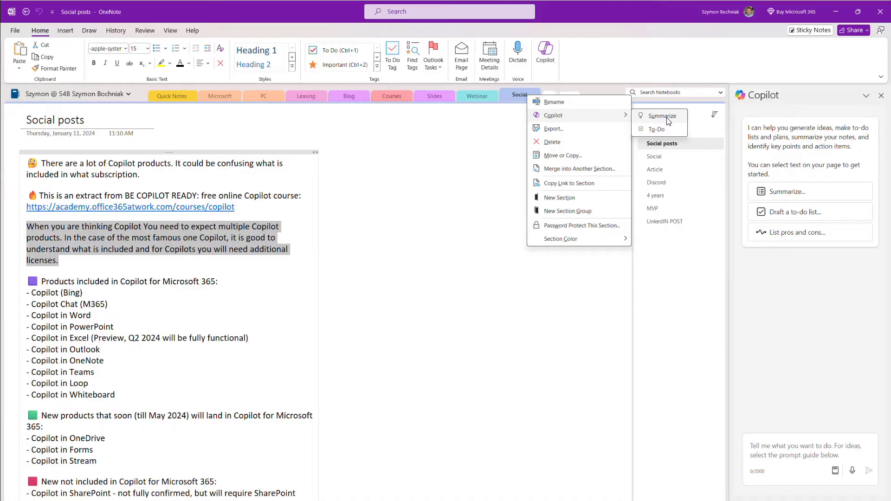
{"action": "left_click", "coordinate": [661, 116]}
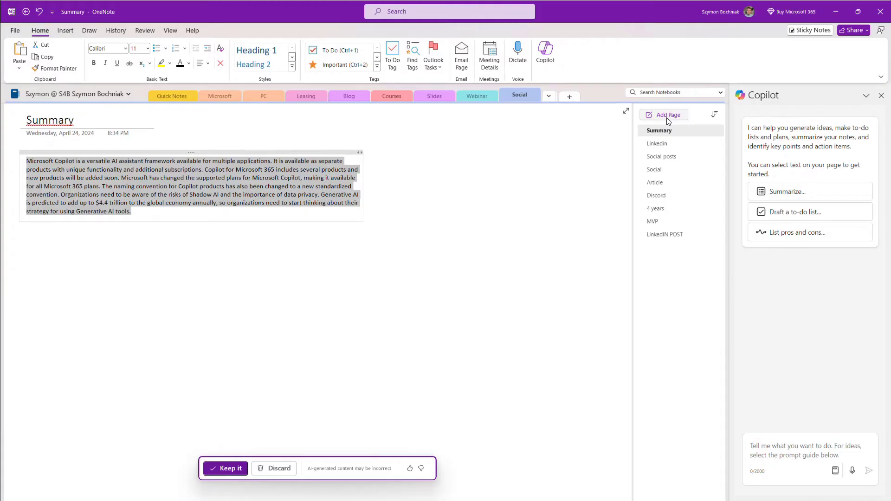
{"action": "mouse_move", "coordinate": [518, 95]}
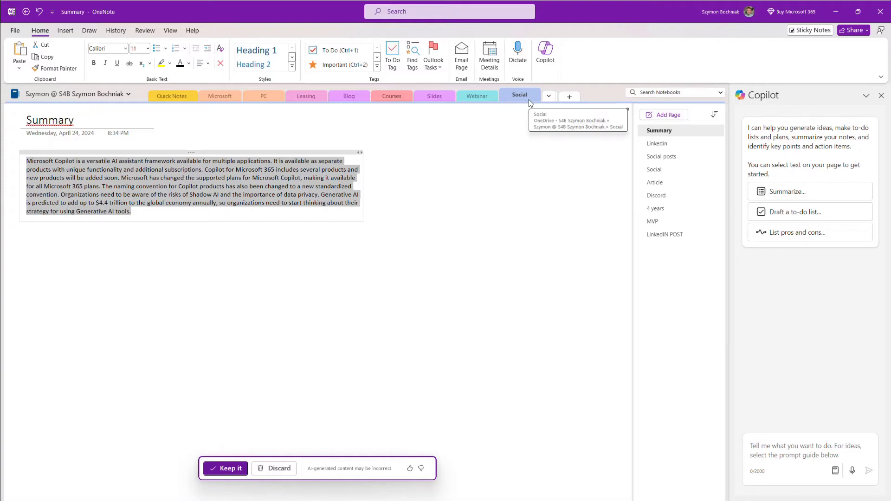
Have Copilot extract a checkbox To-Do List page from the Social section's notes
{"action": "right_click", "coordinate": [519, 94]}
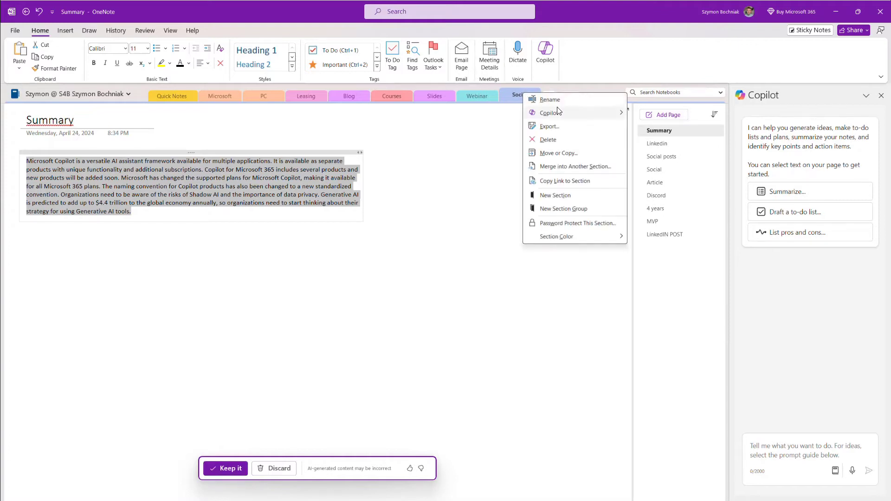
{"action": "left_click", "coordinate": [550, 112]}
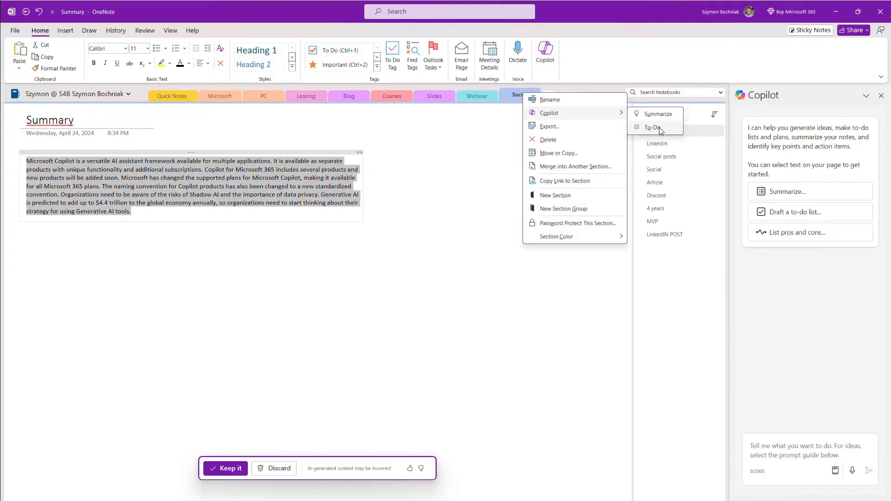
{"action": "left_click", "coordinate": [652, 127]}
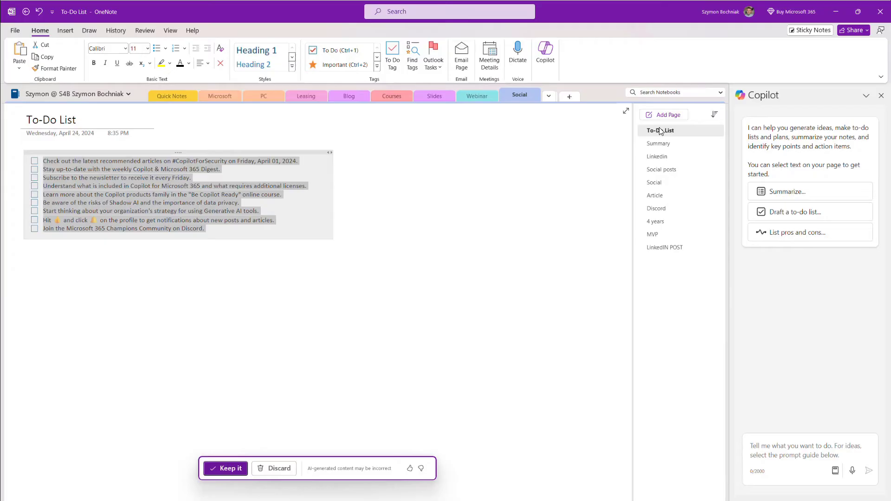
{"action": "mouse_move", "coordinate": [279, 175]}
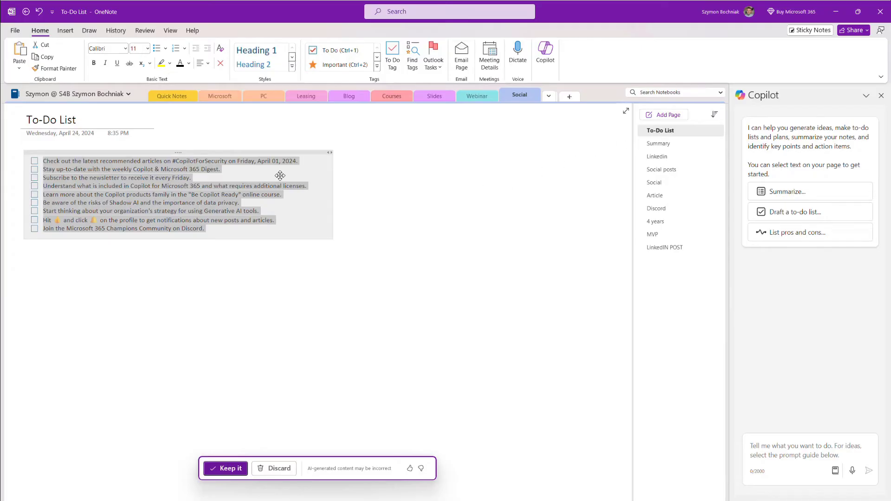
{"action": "mouse_move", "coordinate": [119, 196]}
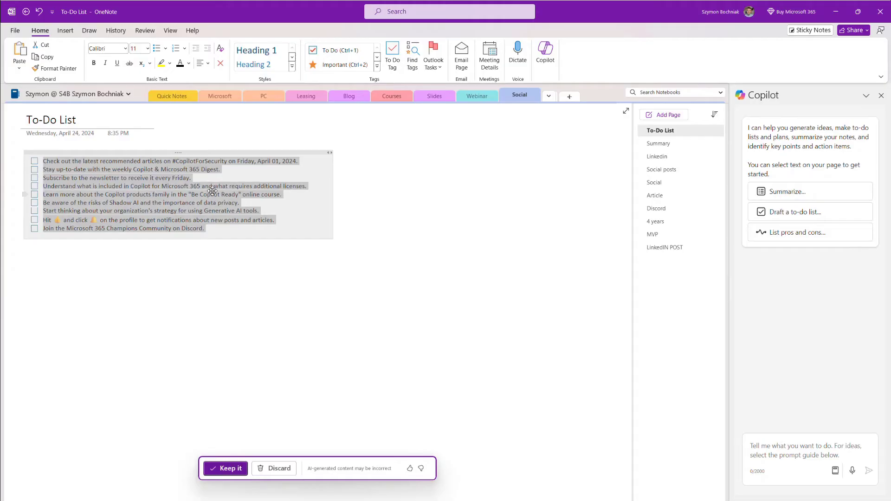
{"action": "mouse_move", "coordinate": [358, 186]}
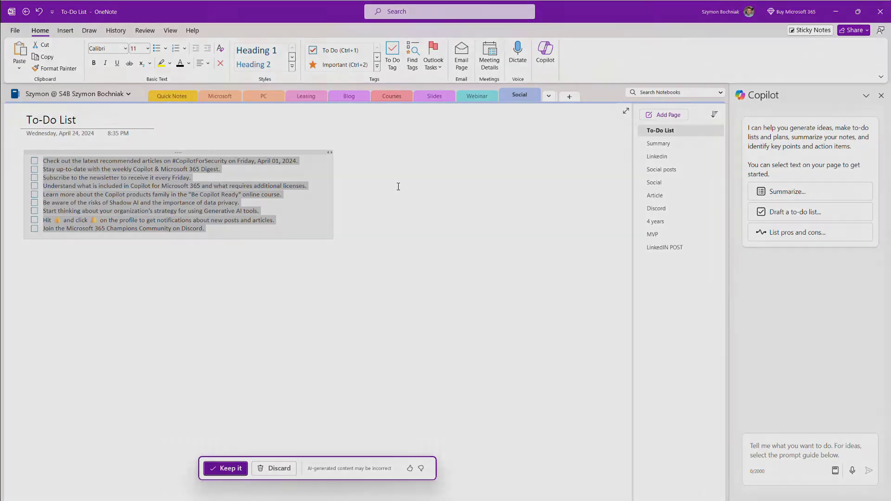
Ask Copilot to 'Prepare a plan for deployment of Copilot in the organization as post for social media' and review the reply
{"action": "left_click", "coordinate": [662, 168]}
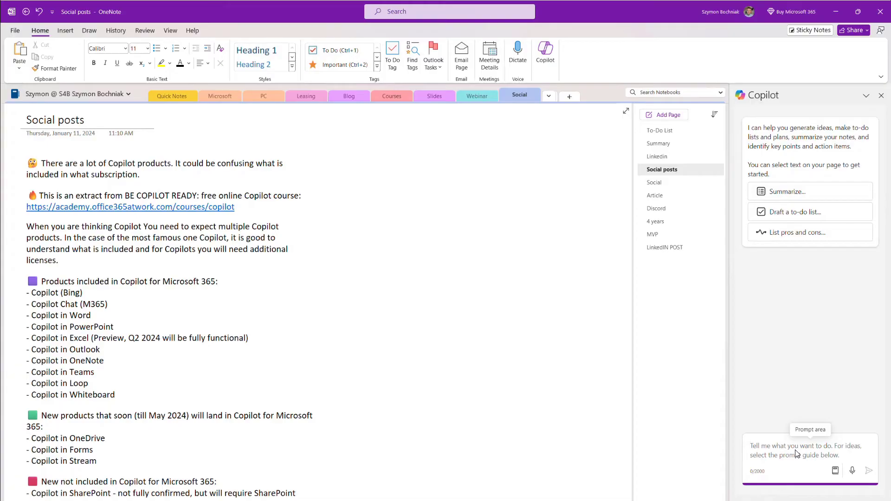
{"action": "type", "text": "Prepare a plan for deployment of Copilot in the organization as post for social media"}
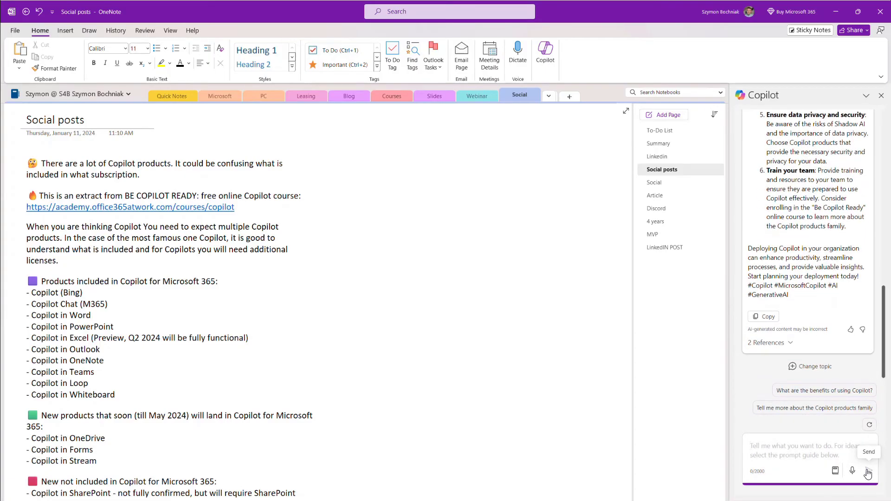
{"action": "scroll", "scroll_direction": "up", "scroll_amount": 3}
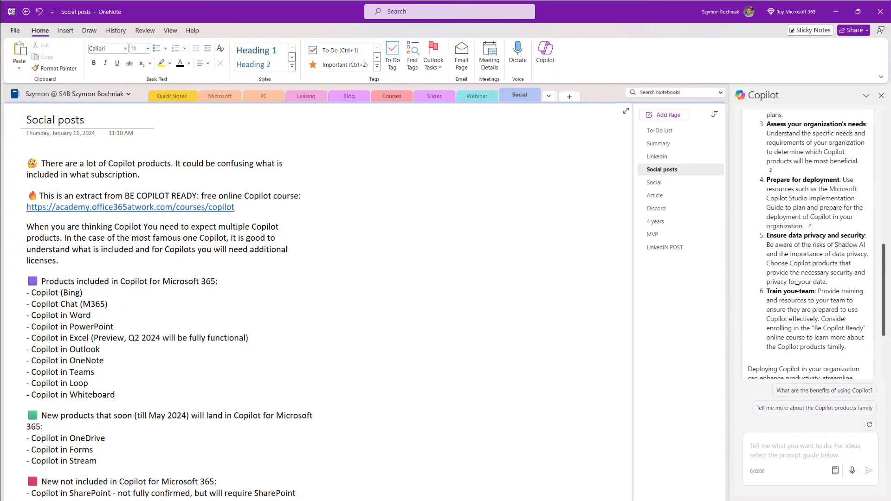
{"action": "scroll", "scroll_direction": "down", "scroll_amount": 3}
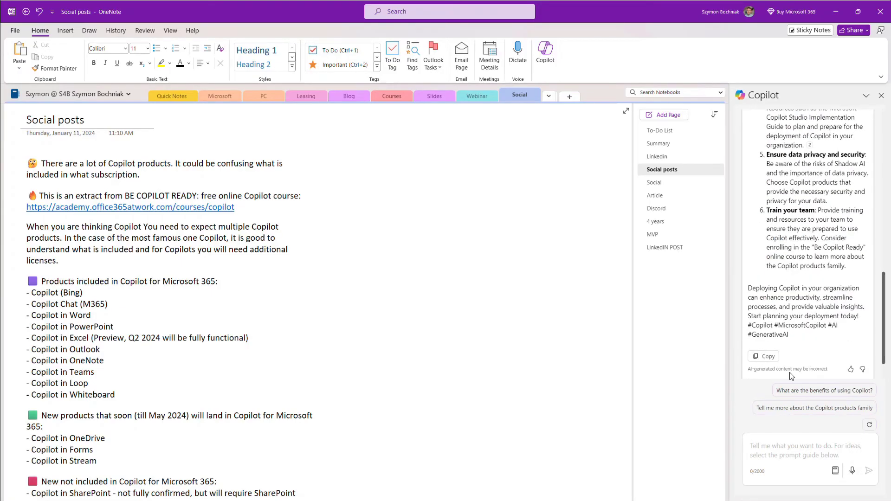
Copy the deployment plan onto a new page and have Copilot extract a to-do list from it
{"action": "left_click", "coordinate": [764, 356]}
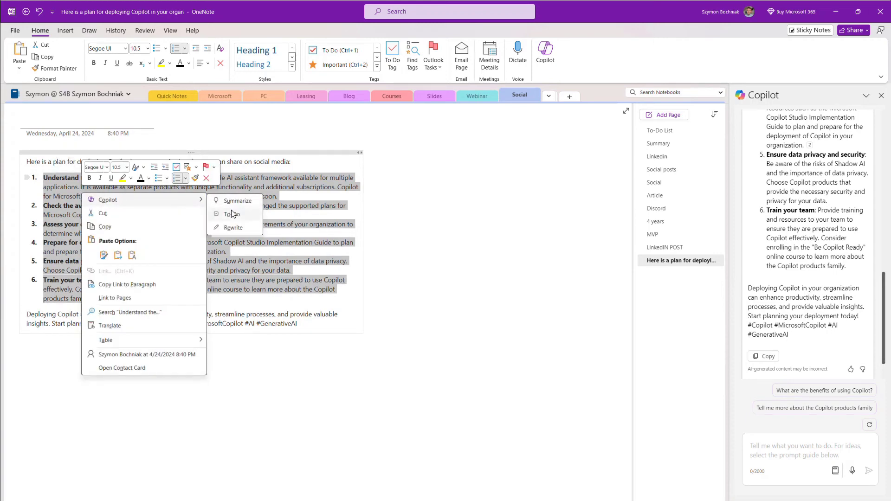
{"action": "left_click", "coordinate": [231, 214]}
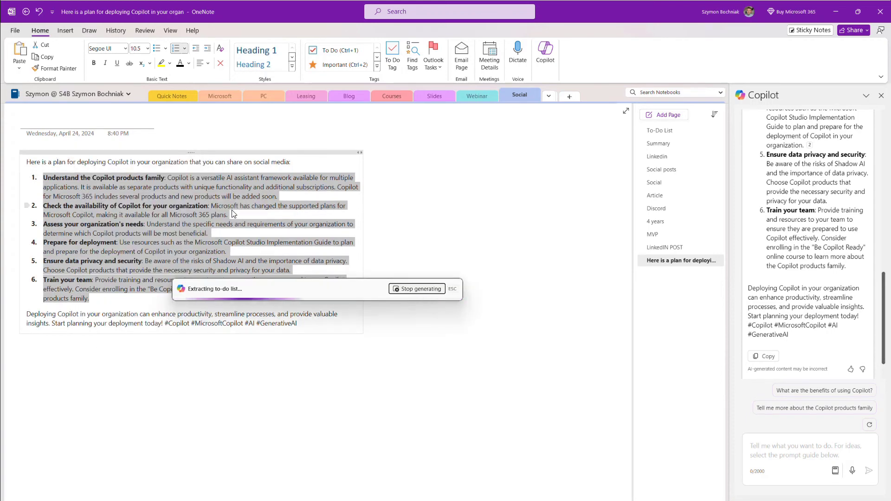